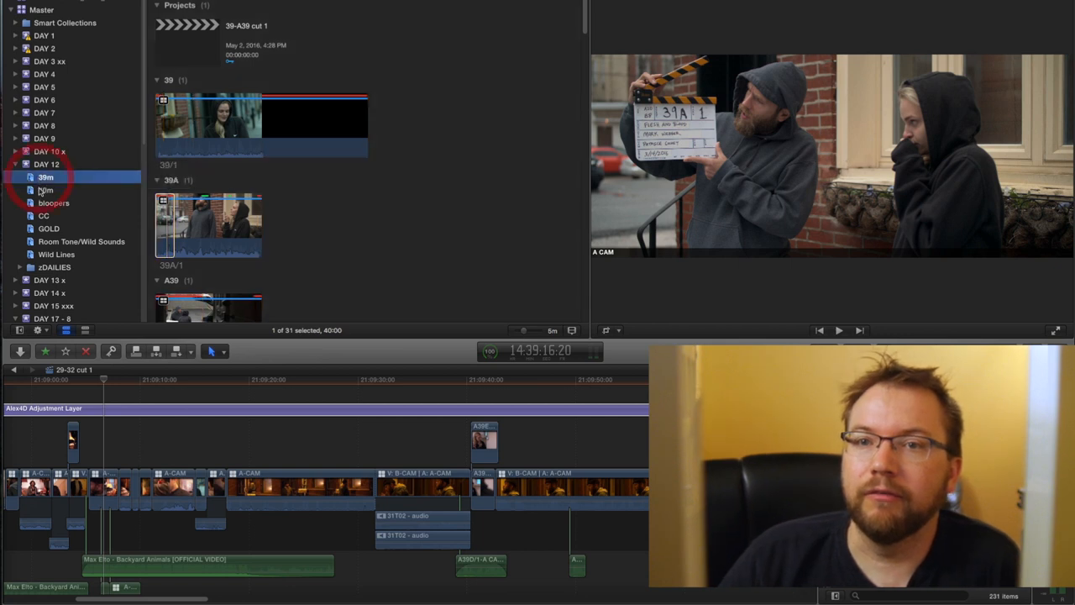
Step: Open the 39m event under DAY 12 and skim its scene 39 multicam clips
{"action": "left_click", "coordinate": [46, 177]}
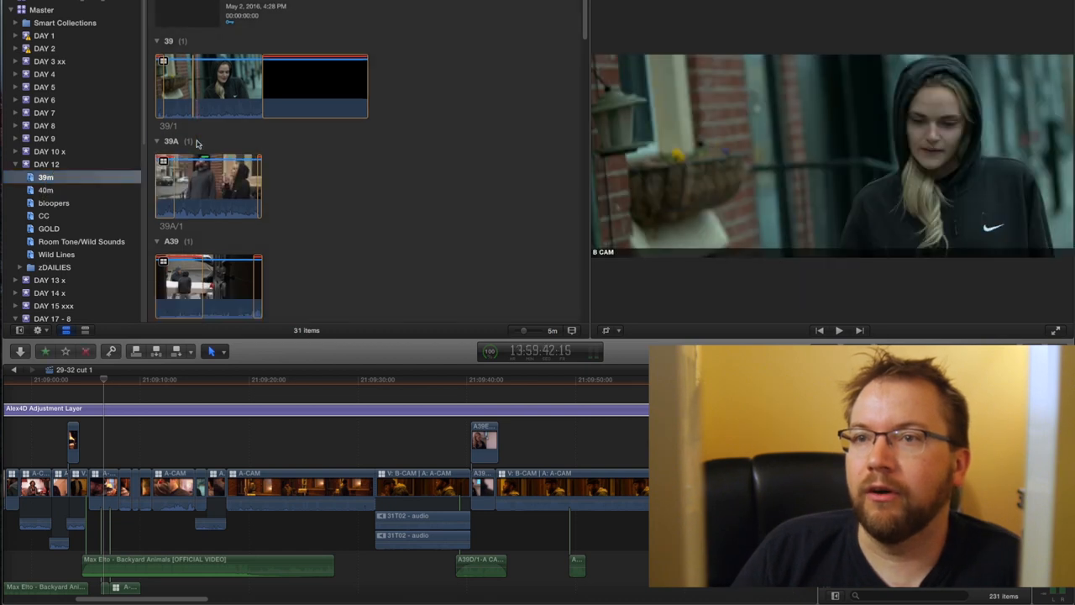
{"action": "scroll", "scroll_direction": "down", "scroll_amount": 3}
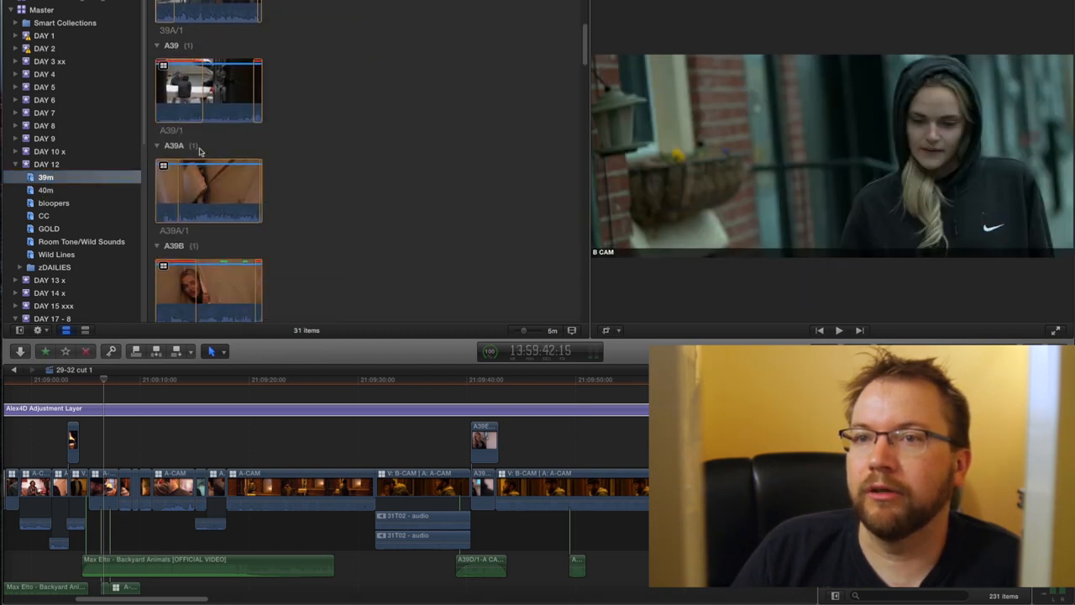
{"action": "scroll", "scroll_direction": "up", "scroll_amount": 3}
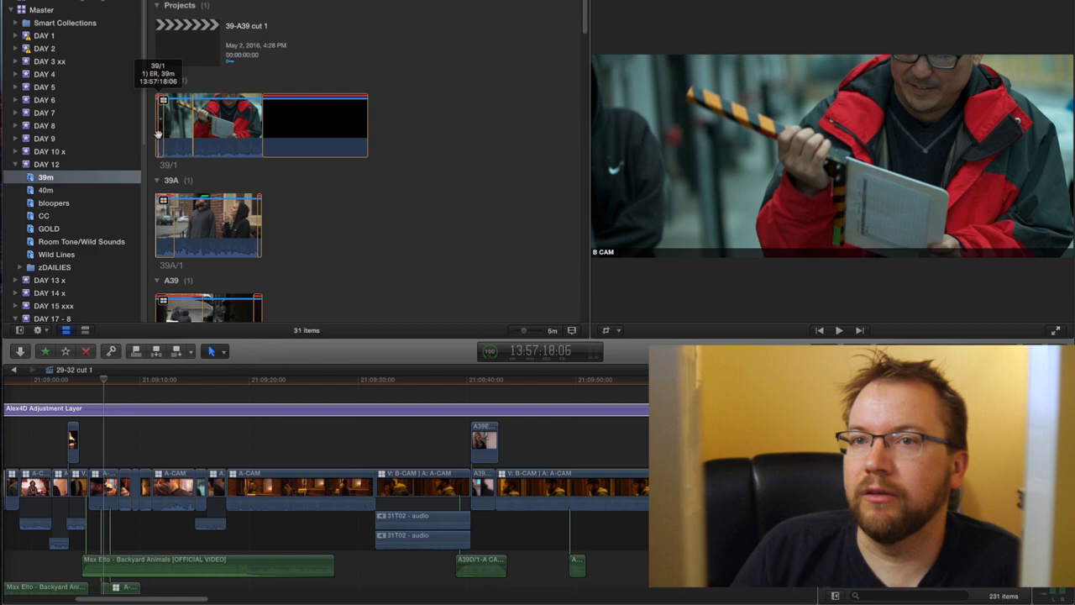
{"action": "mouse_move", "coordinate": [296, 126]}
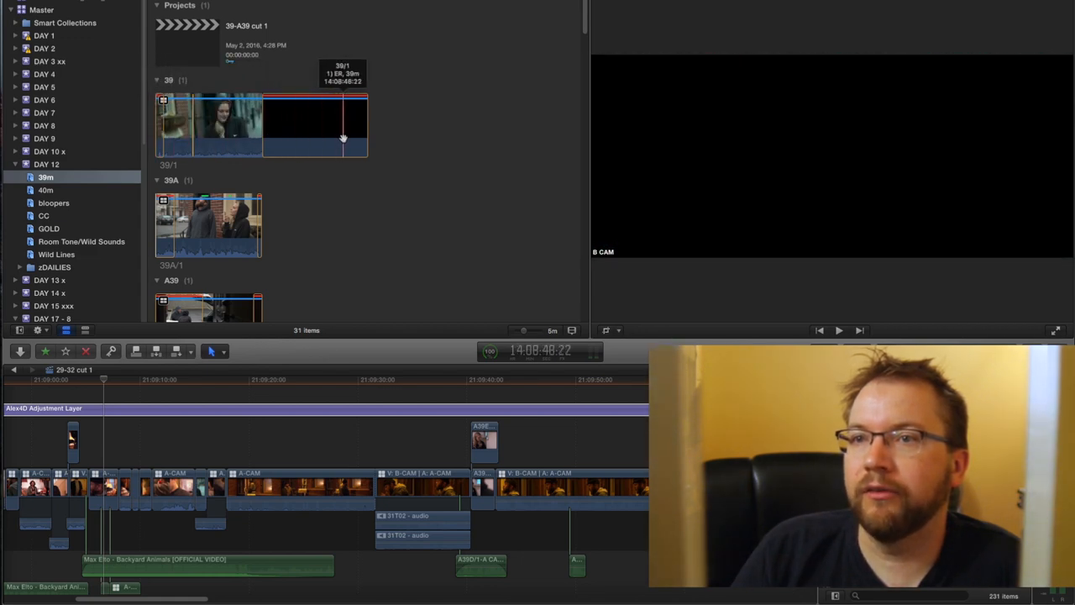
{"action": "mouse_move", "coordinate": [165, 126]}
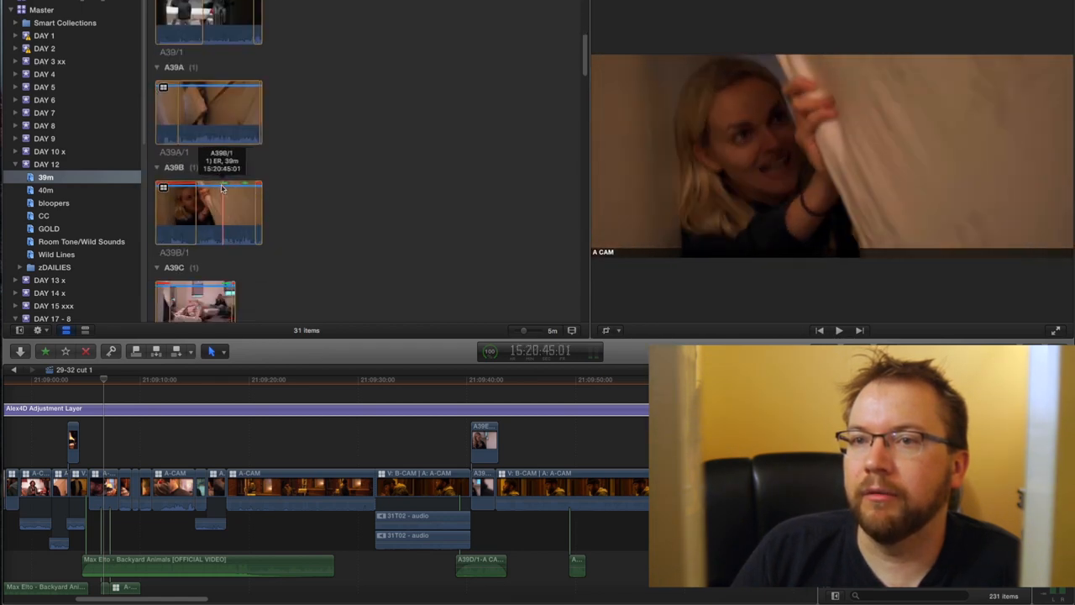
Step: Mark a short range on the A39B/1 take and keep the browser filter on All Clips
{"action": "left_click", "coordinate": [208, 212]}
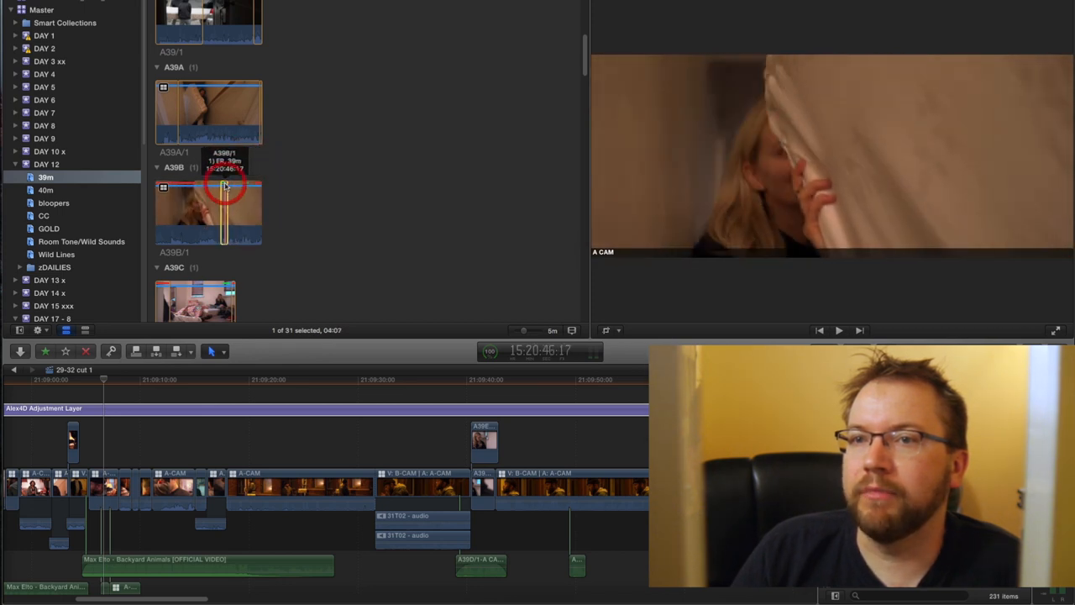
{"action": "mouse_move", "coordinate": [225, 208]}
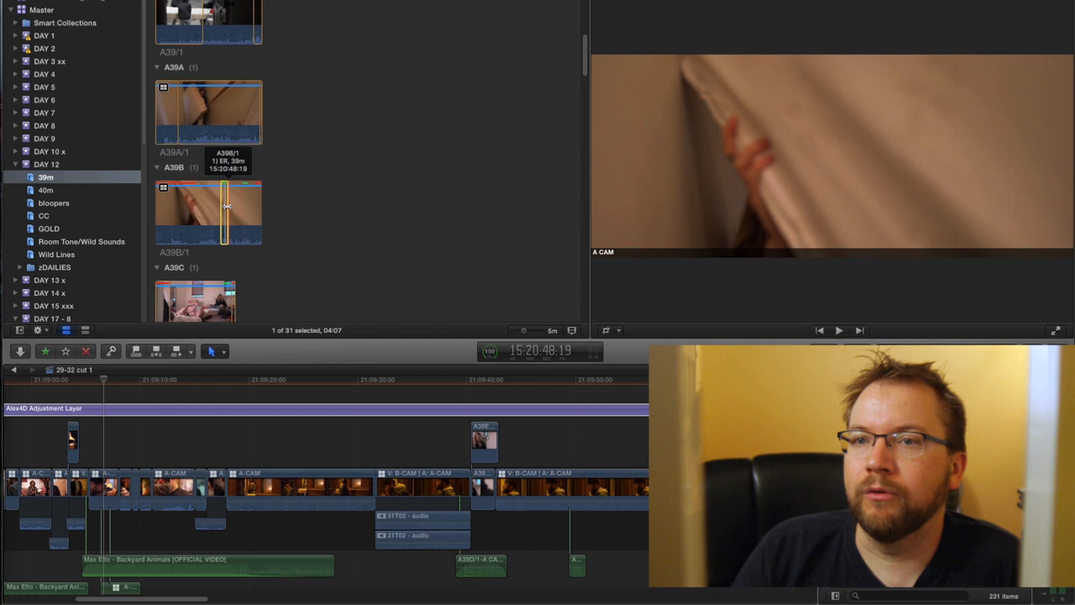
{"action": "mouse_move", "coordinate": [221, 205]}
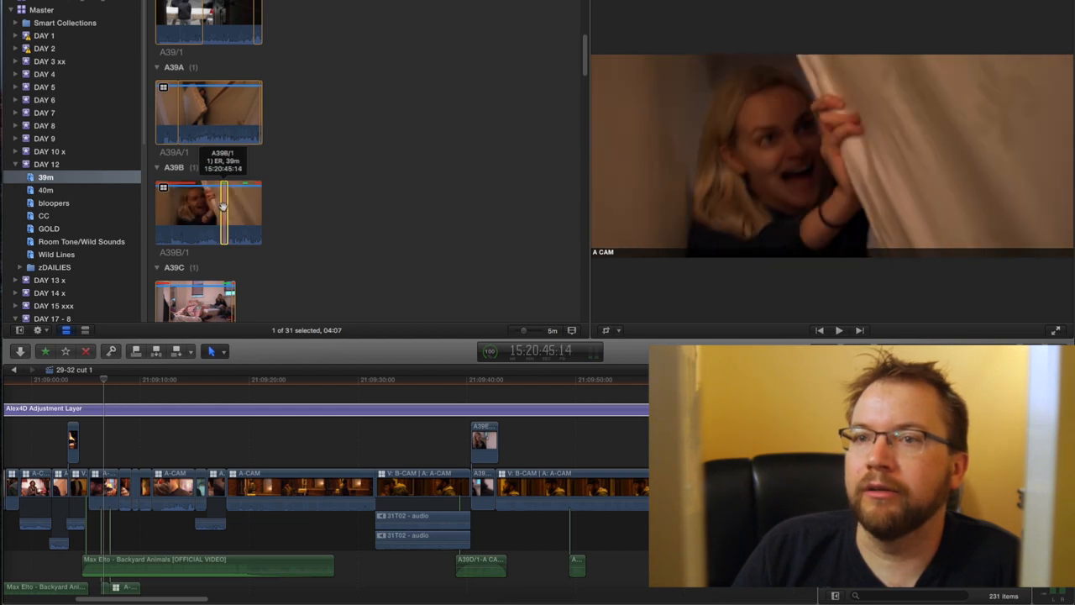
{"action": "mouse_move", "coordinate": [179, 208]}
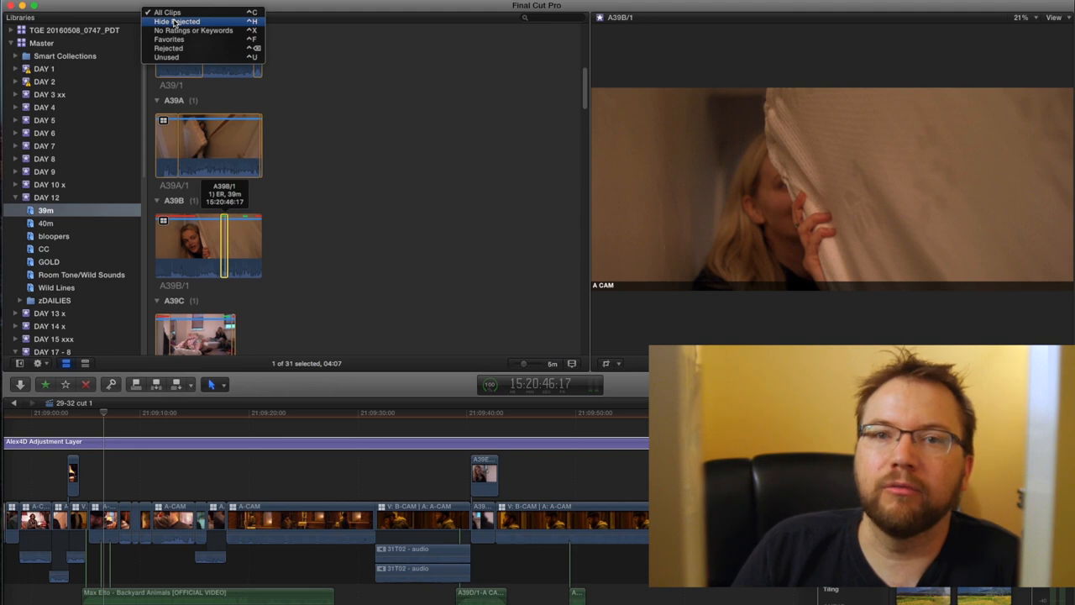
{"action": "left_click", "coordinate": [178, 21]}
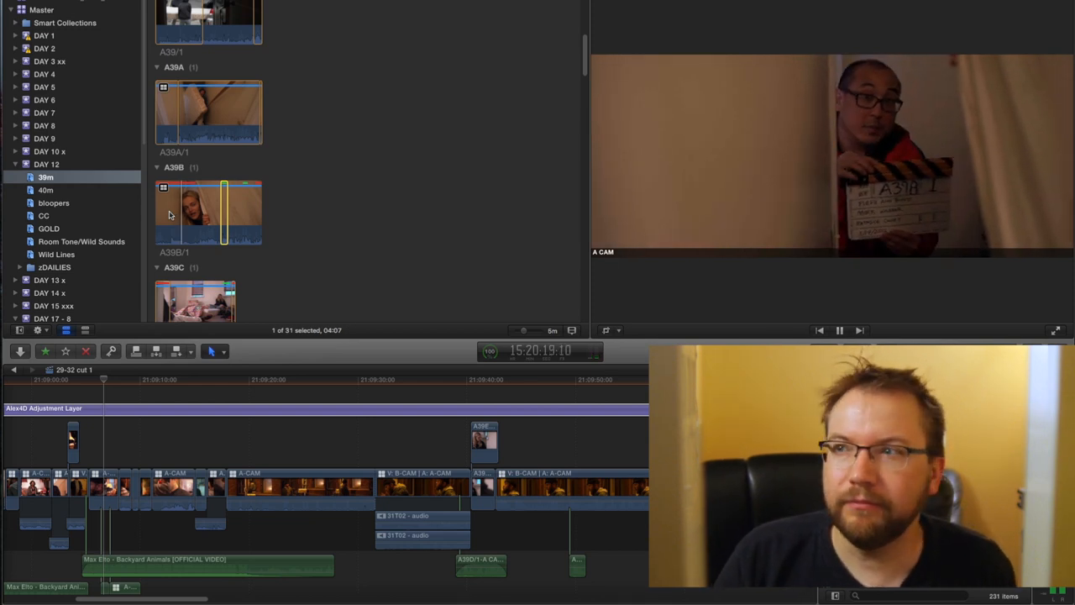
{"action": "mouse_move", "coordinate": [188, 214]}
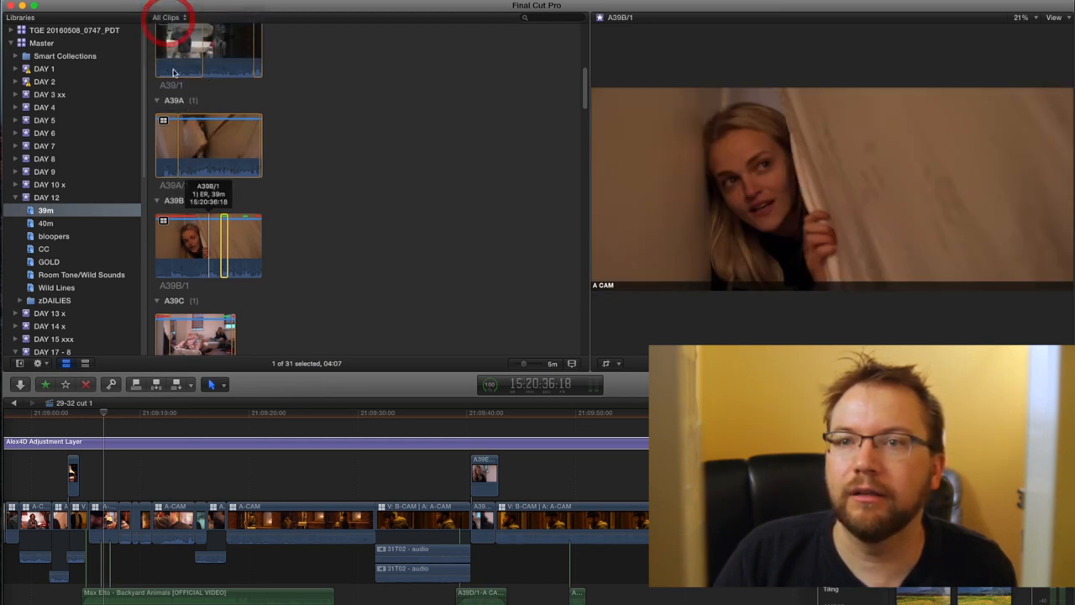
Step: Set the browser filter to Hide Rejected for the 39m event
{"action": "left_click", "coordinate": [168, 17]}
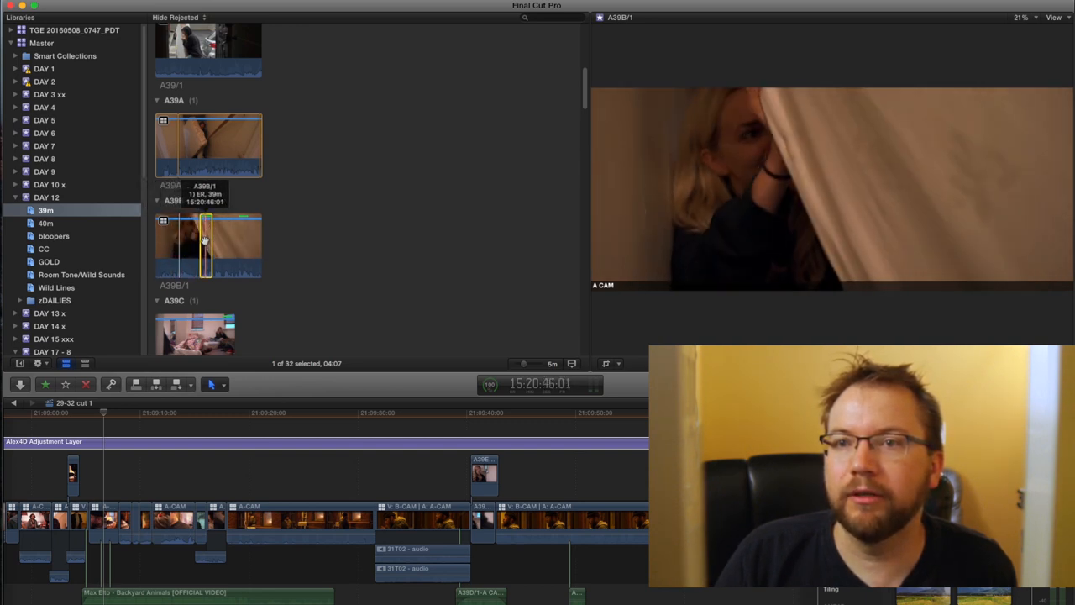
{"action": "mouse_move", "coordinate": [200, 244]}
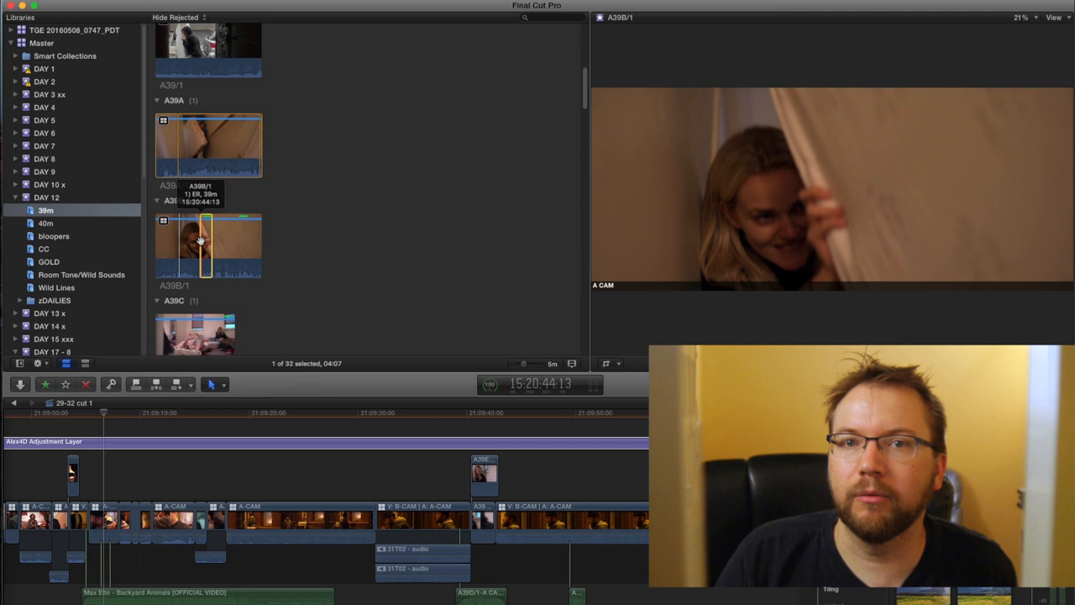
{"action": "mouse_move", "coordinate": [202, 244]}
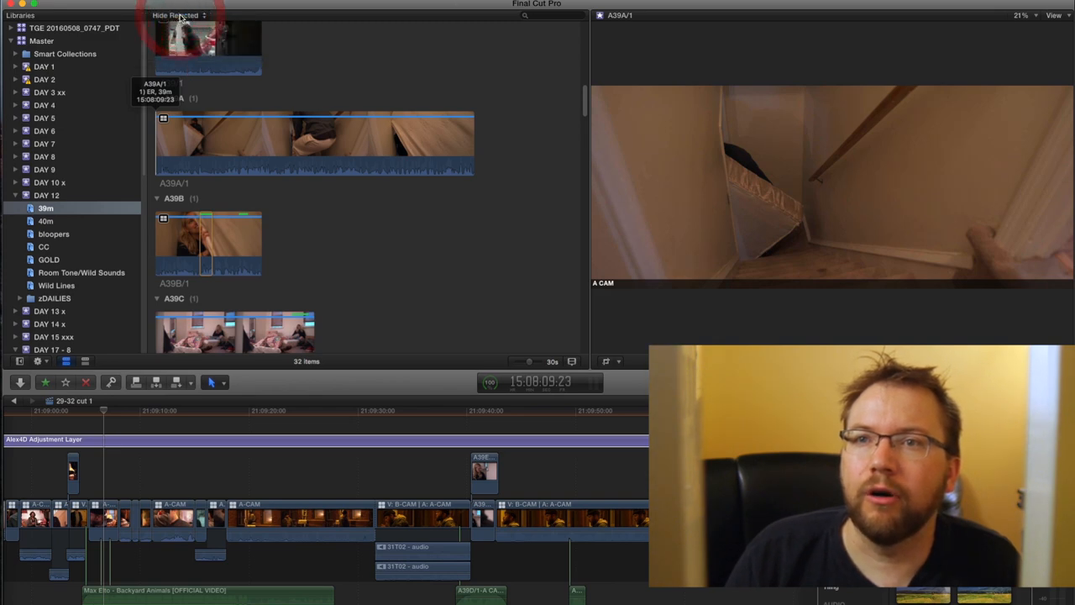
Step: Toggle the filter through All Clips back to Hide Rejected and mark the opening of A39A/1
{"action": "left_click", "coordinate": [176, 15]}
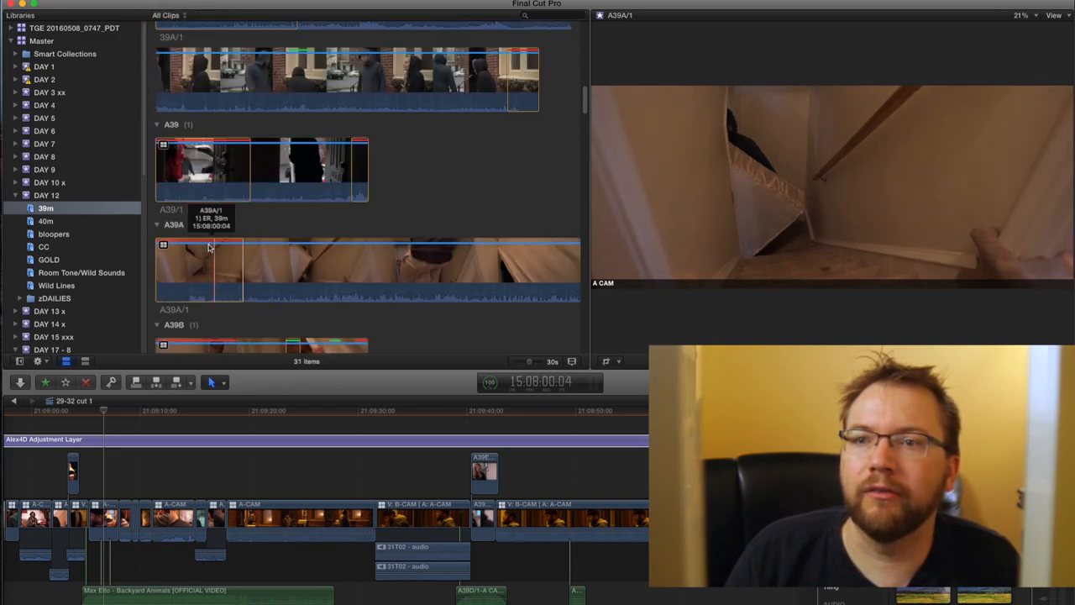
{"action": "left_click", "coordinate": [165, 15]}
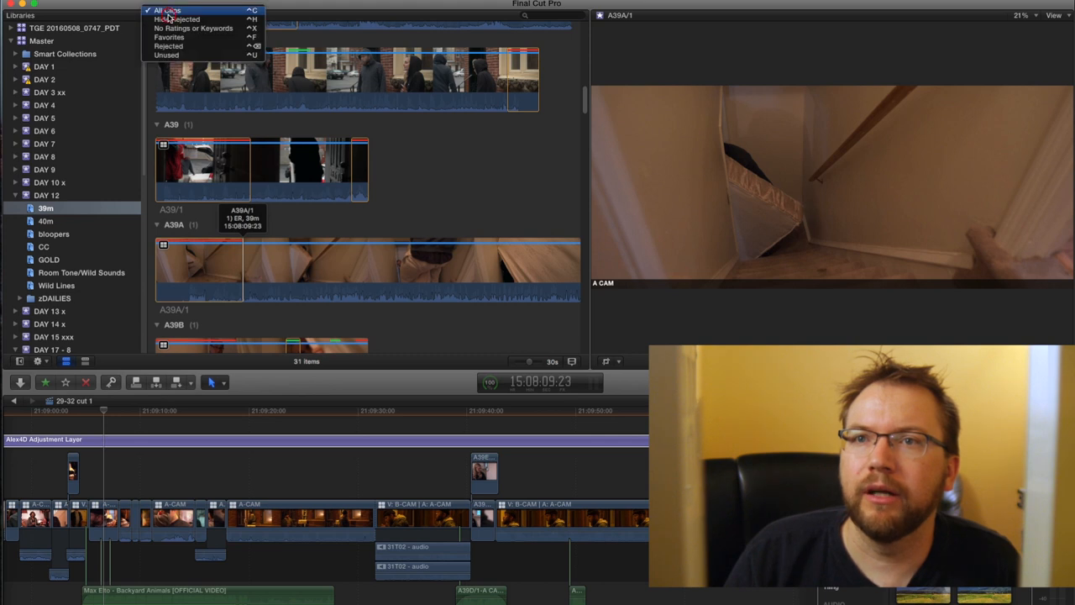
{"action": "left_click", "coordinate": [176, 19]}
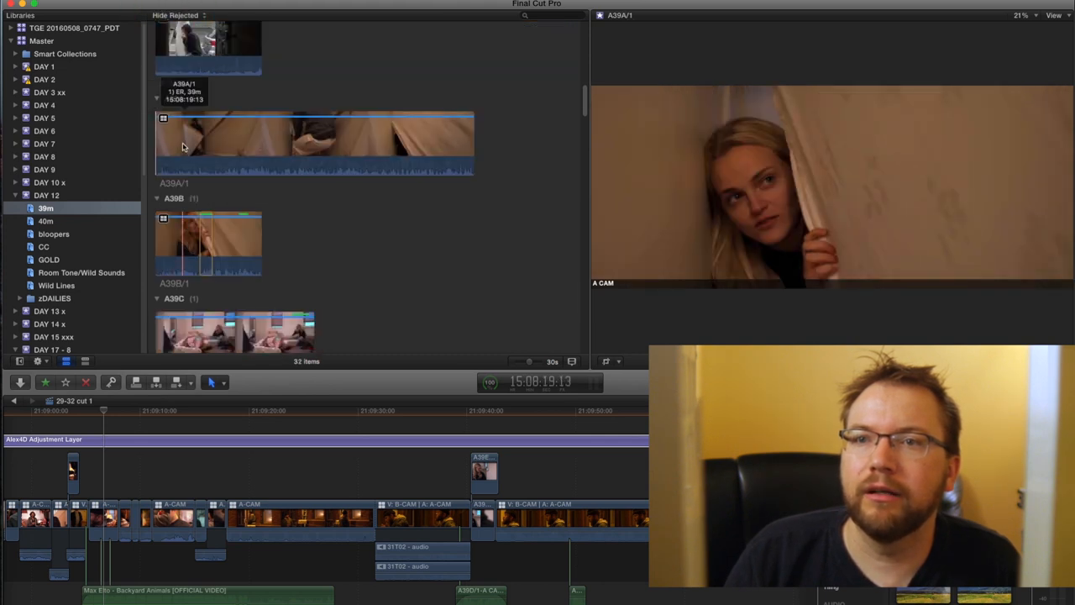
{"action": "left_click", "coordinate": [315, 114]}
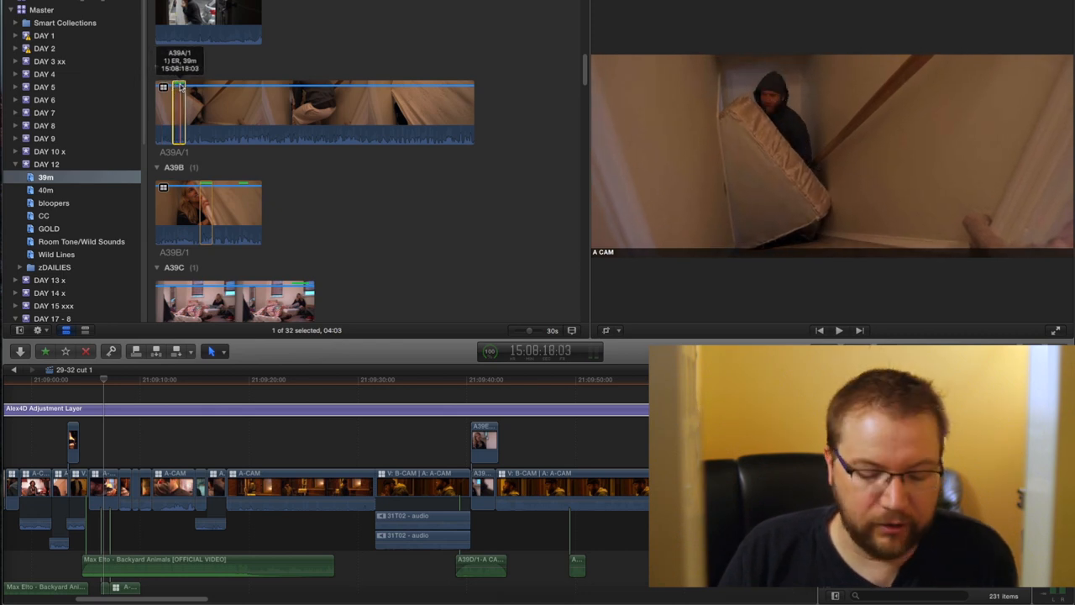
Step: Favorite an early stretch of A39A/1, then select its later part for rating
{"action": "left_click", "coordinate": [838, 330]}
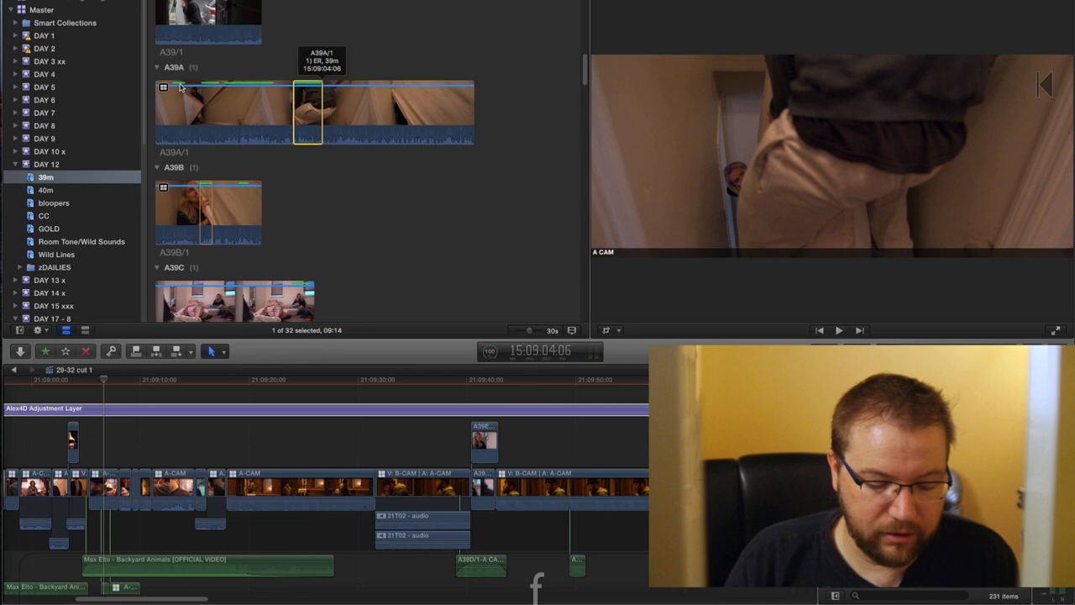
{"action": "left_click", "coordinate": [838, 329]}
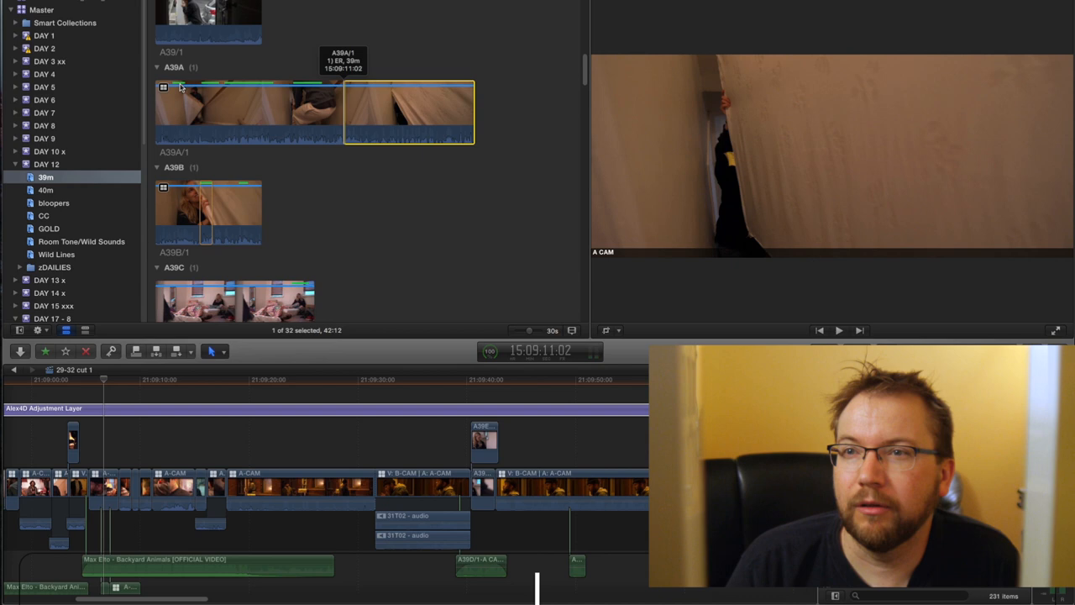
Step: Review the final part of A39A/1 and favorite its strongest later moments
{"action": "left_click", "coordinate": [838, 330]}
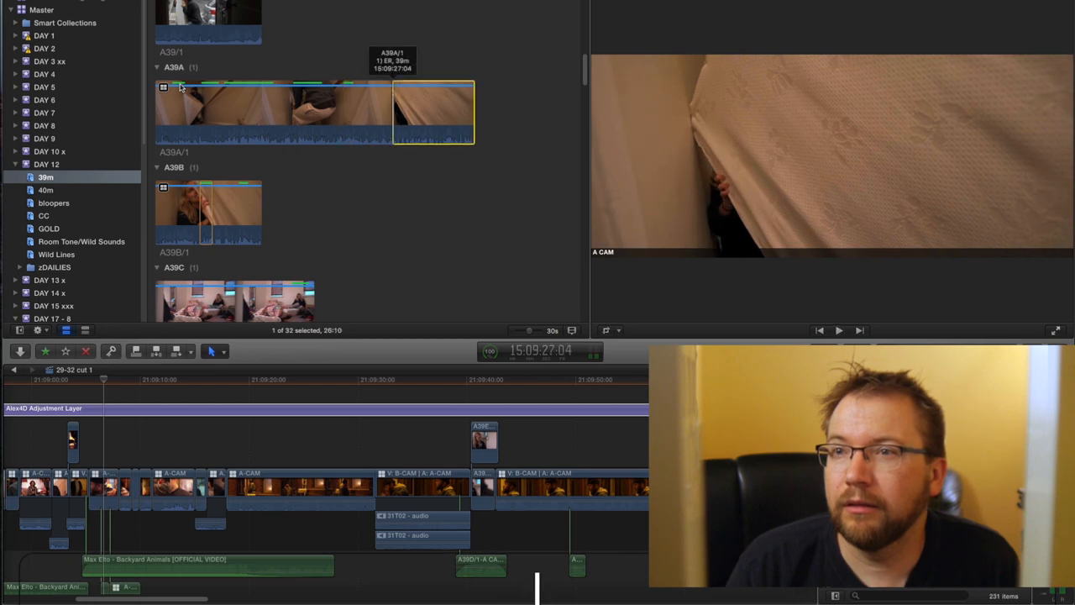
{"action": "left_click", "coordinate": [838, 330]}
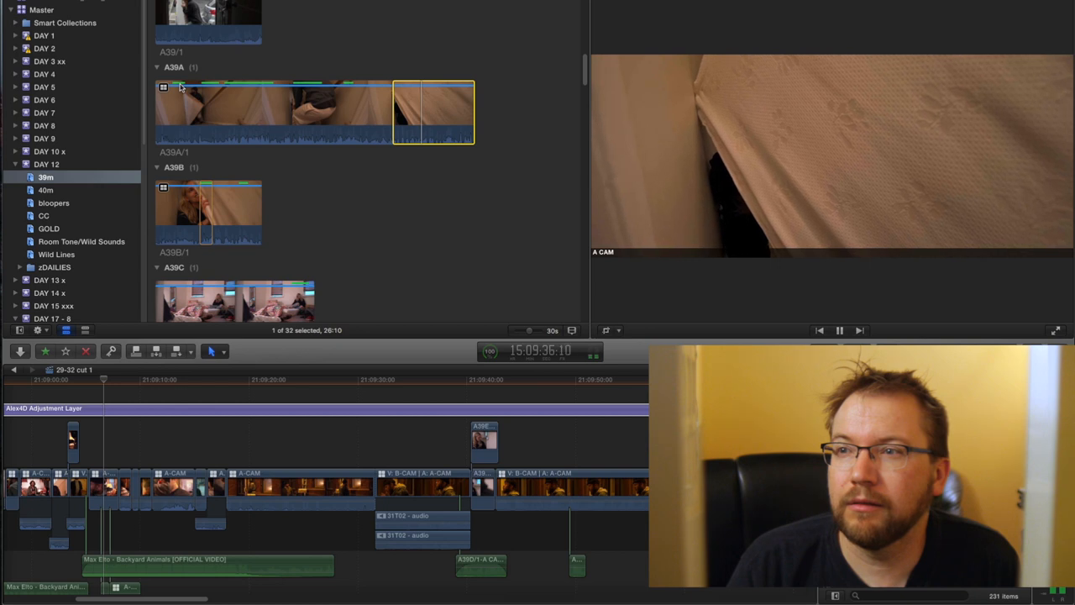
{"action": "key", "text": "k"}
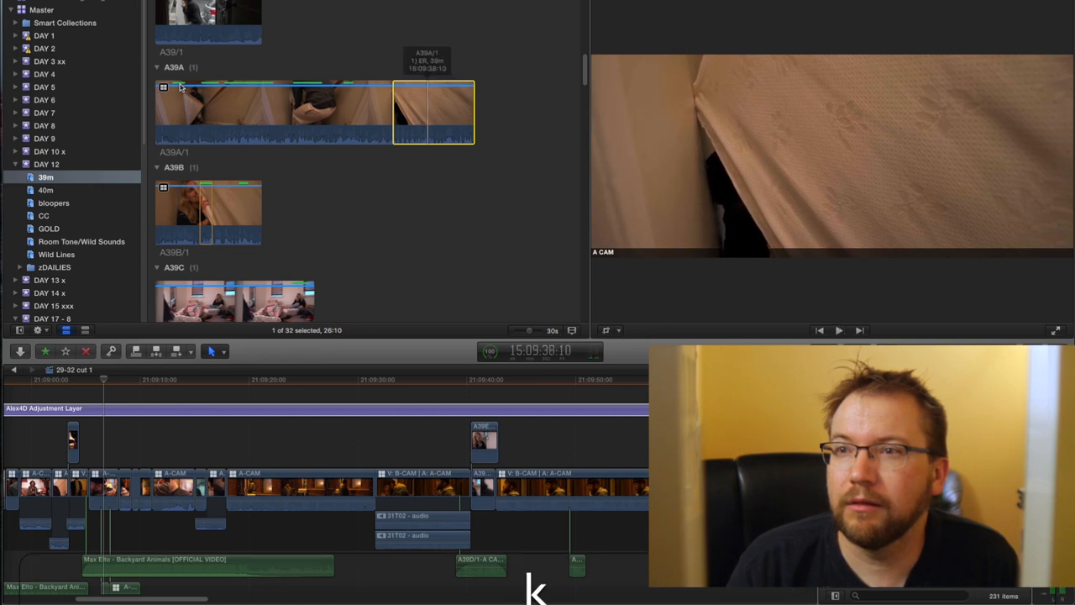
{"action": "key", "text": "k"}
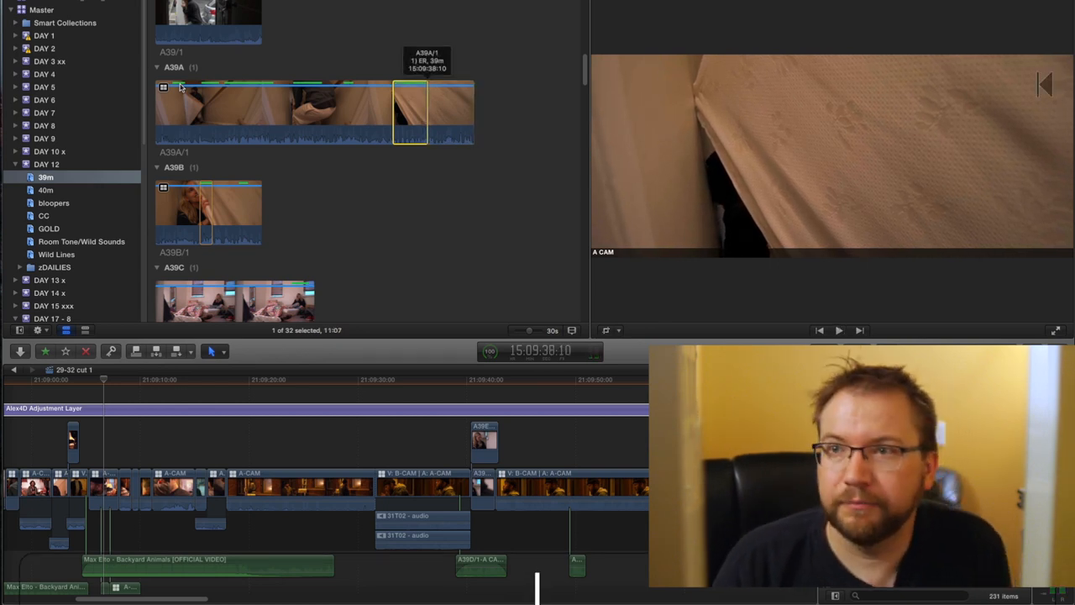
{"action": "left_click", "coordinate": [838, 330]}
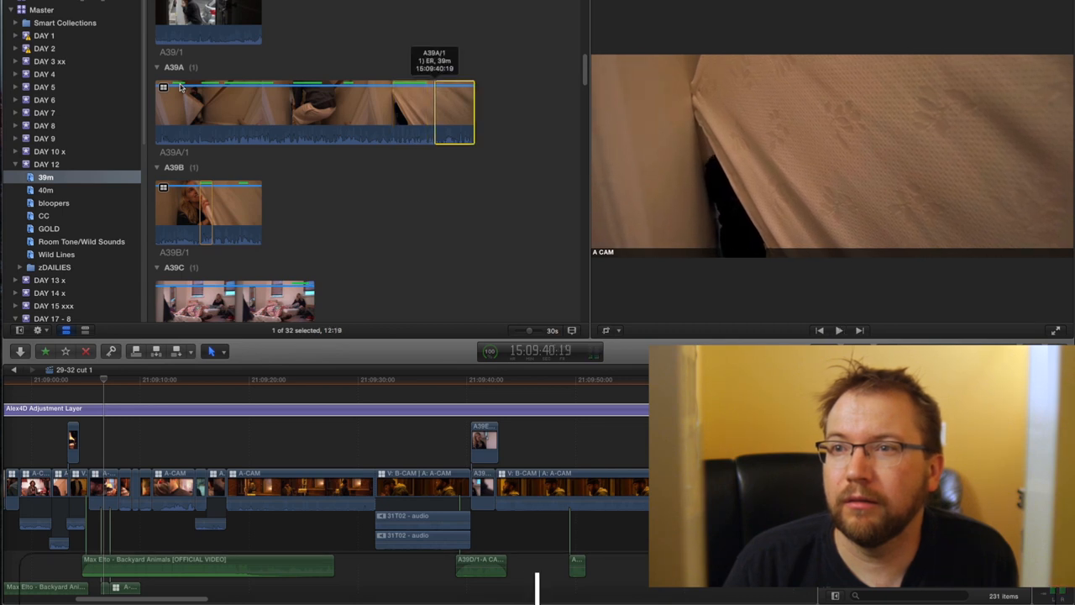
{"action": "left_click", "coordinate": [837, 330]}
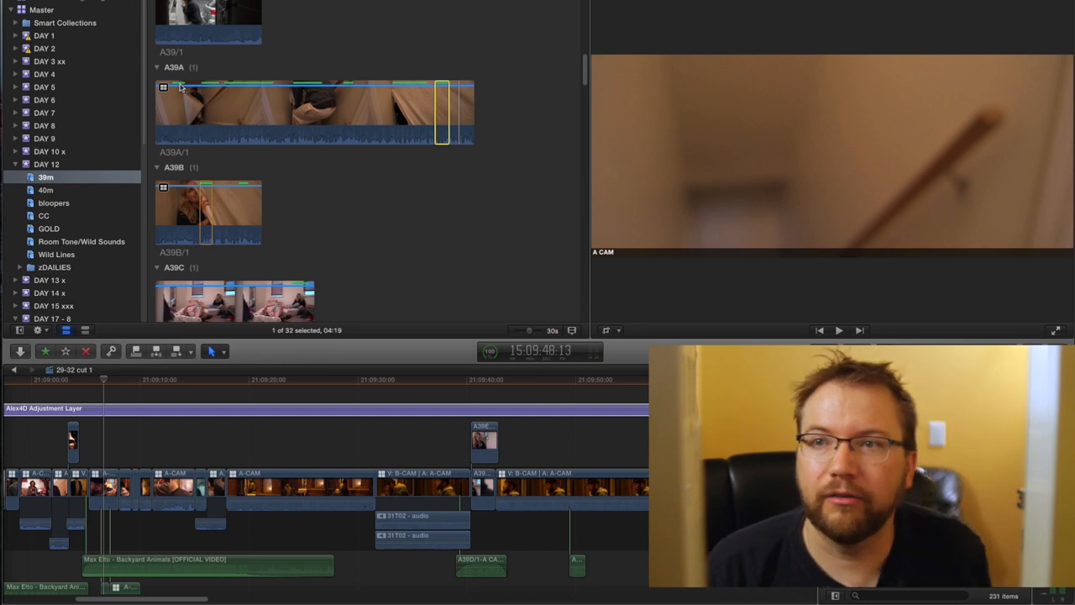
{"action": "mouse_move", "coordinate": [256, 99]}
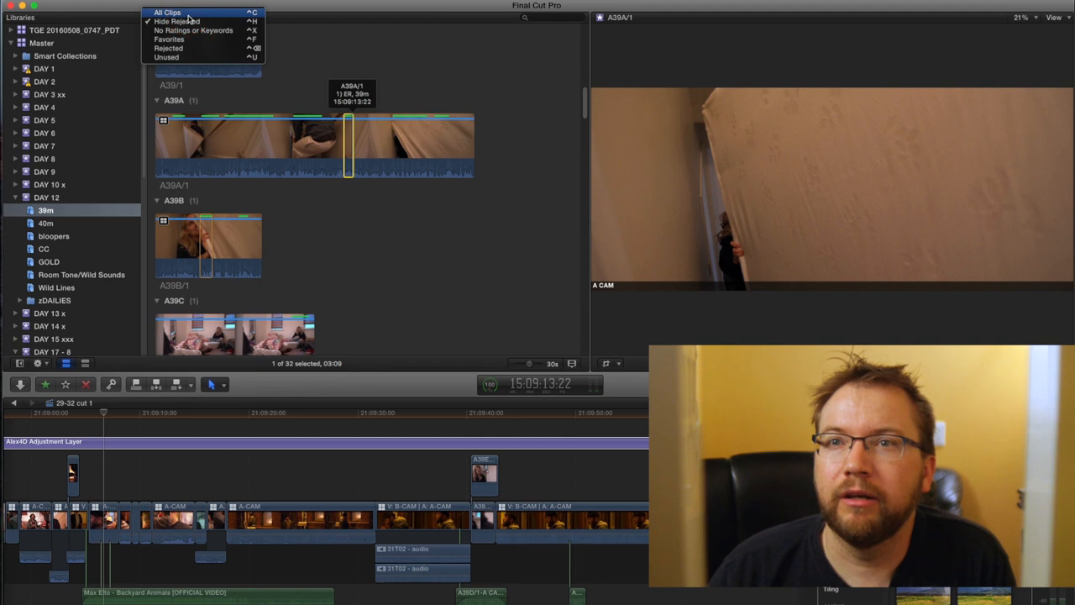
{"action": "left_click", "coordinate": [169, 39]}
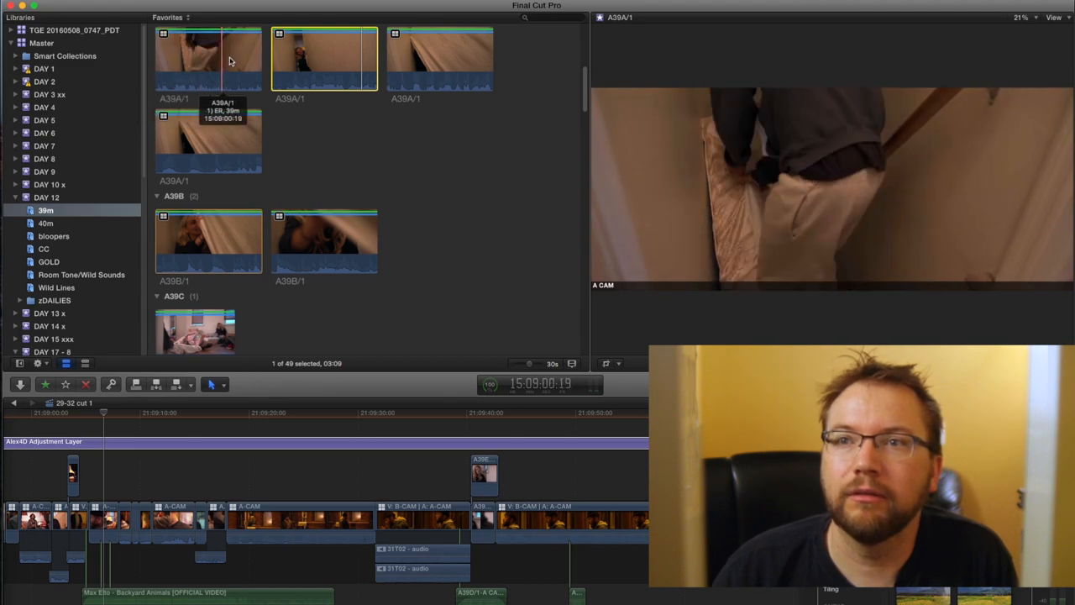
{"action": "mouse_move", "coordinate": [446, 59]}
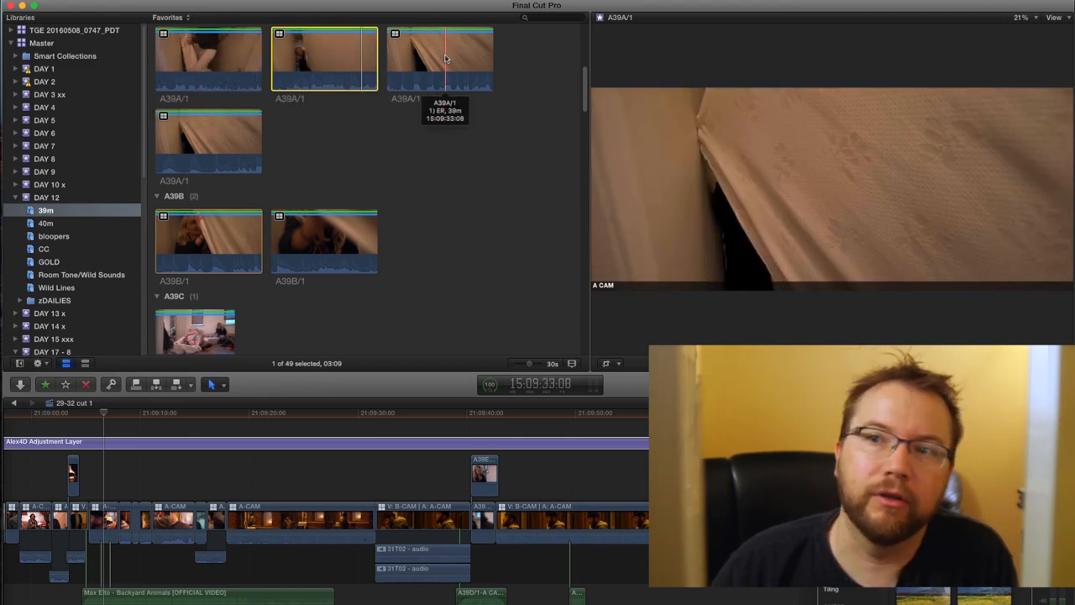
{"action": "mouse_move", "coordinate": [183, 143]}
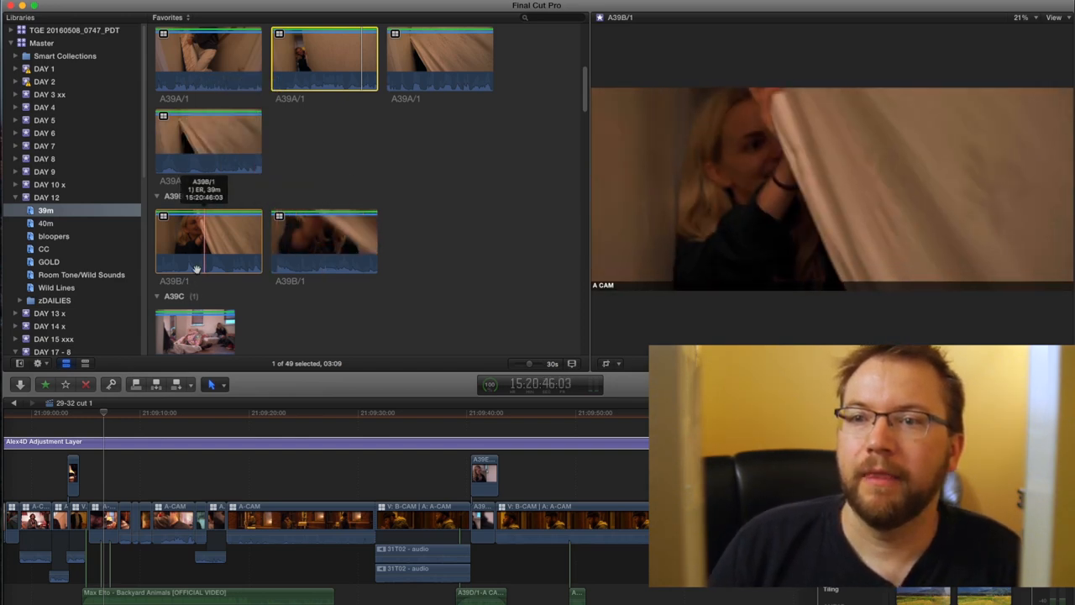
{"action": "left_click", "coordinate": [171, 17]}
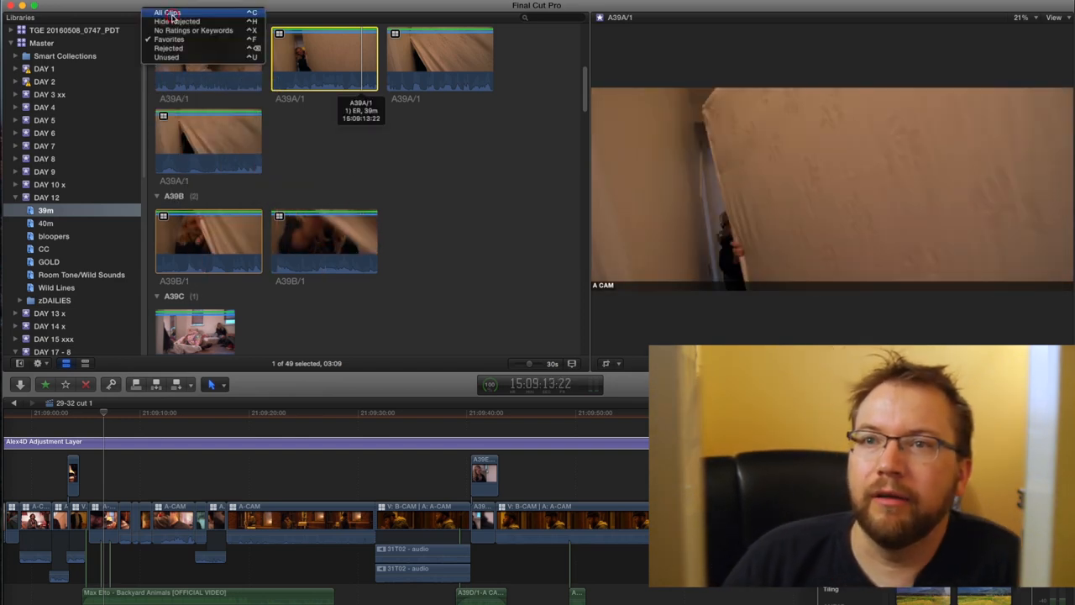
{"action": "mouse_move", "coordinate": [177, 21]}
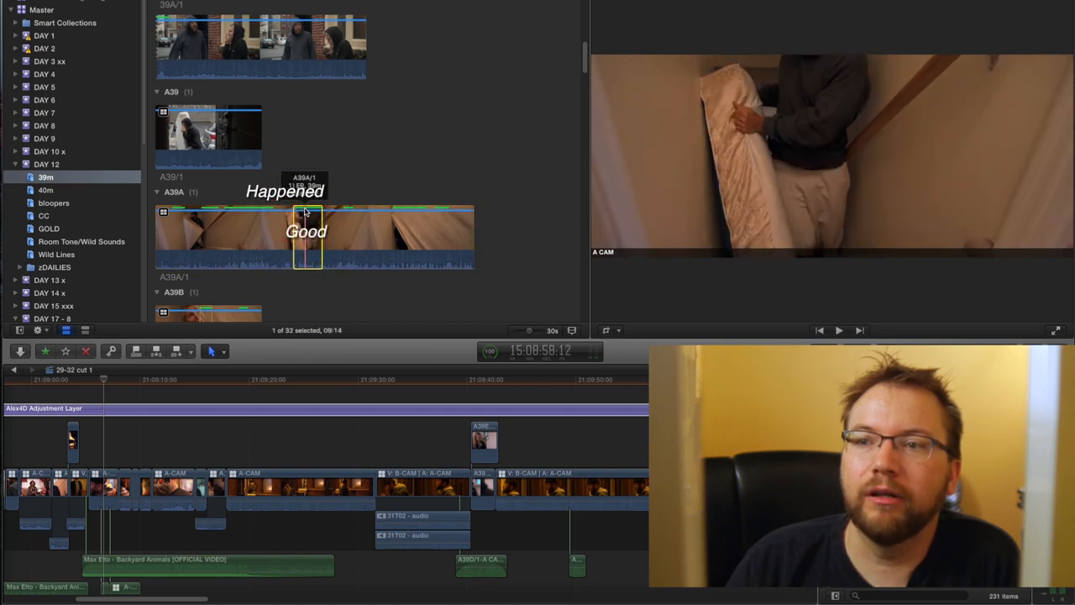
{"action": "mouse_move", "coordinate": [344, 214]}
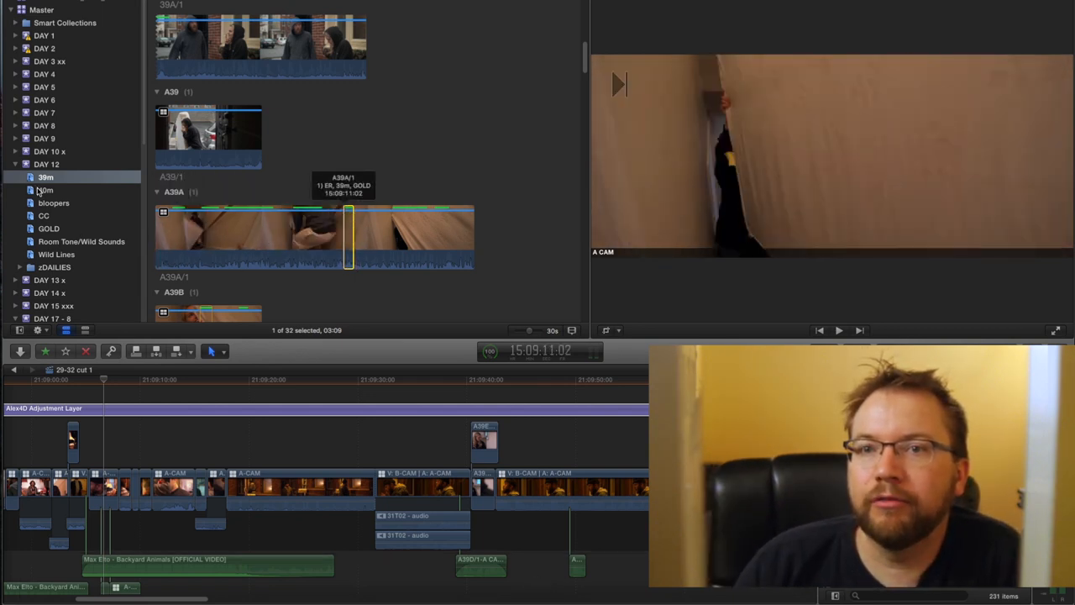
Step: Start a new '39A test cut' project for the first edited shots
{"action": "left_click", "coordinate": [48, 229]}
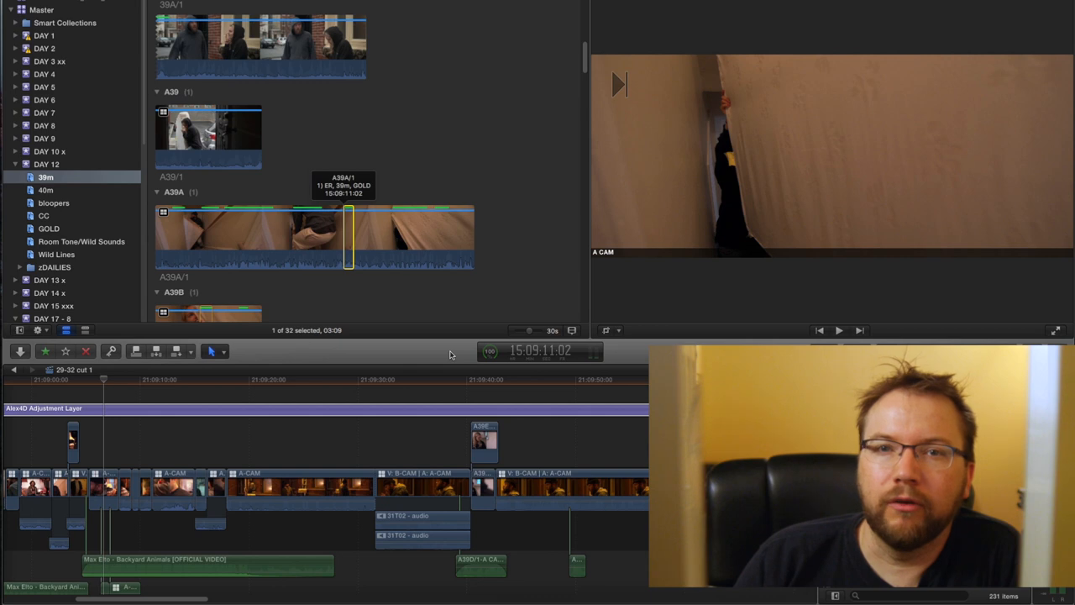
{"action": "mouse_move", "coordinate": [246, 240]}
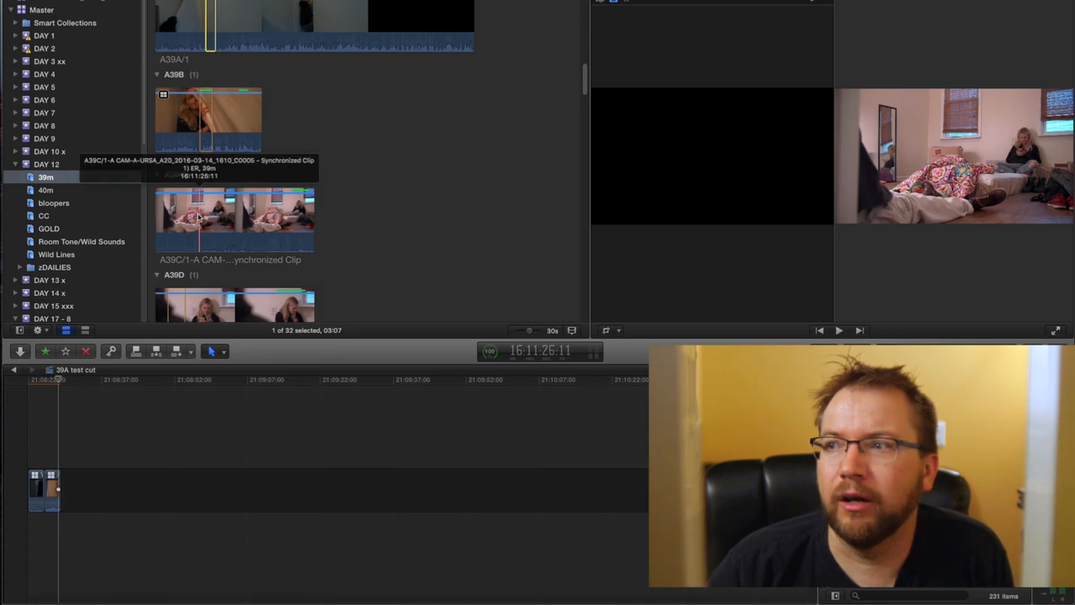
{"action": "mouse_move", "coordinate": [193, 219]}
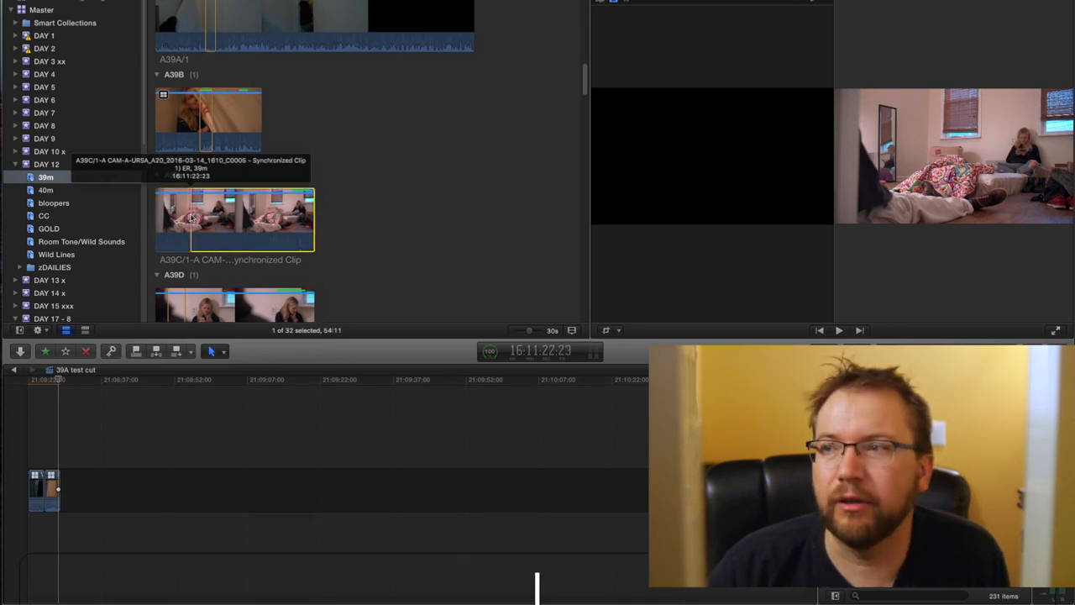
Step: Append a selected range of the A39C clip to the 39A test cut
{"action": "left_click", "coordinate": [838, 329]}
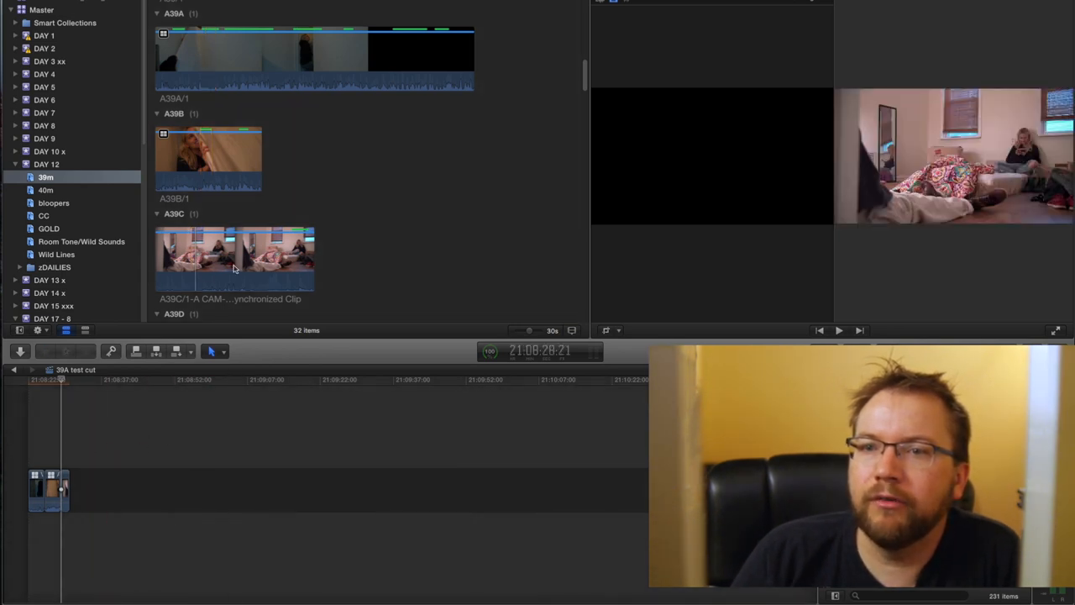
{"action": "left_click", "coordinate": [384, 68]}
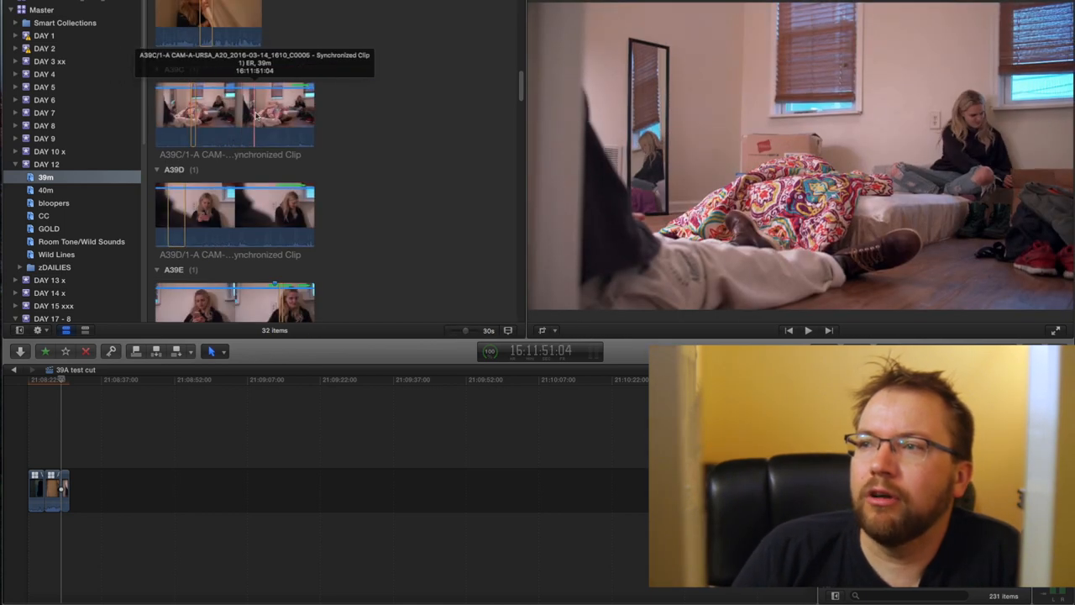
{"action": "mouse_move", "coordinate": [212, 201]}
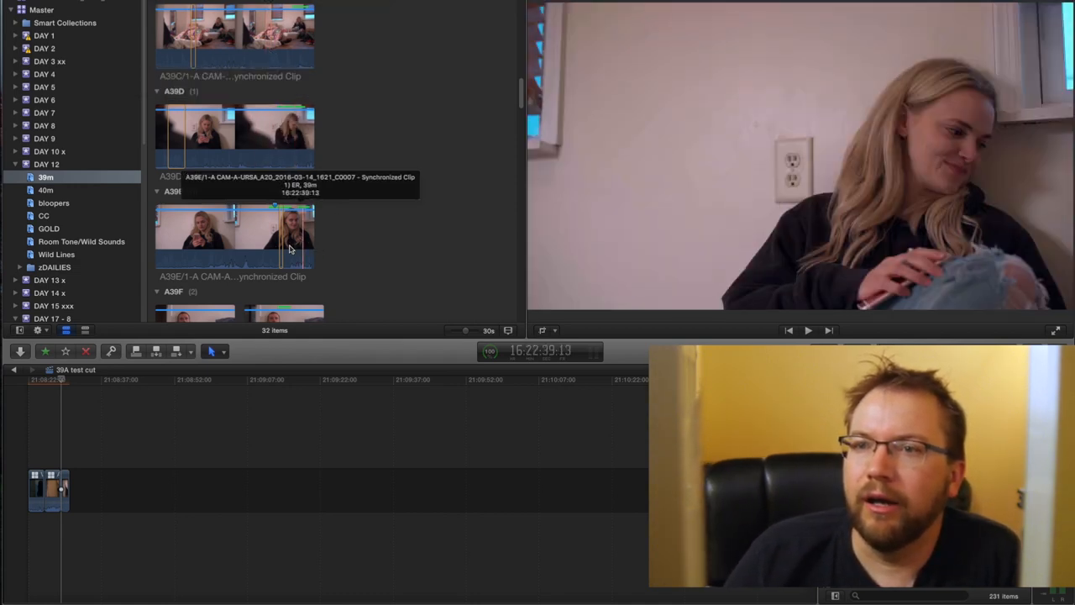
{"action": "mouse_move", "coordinate": [210, 140]}
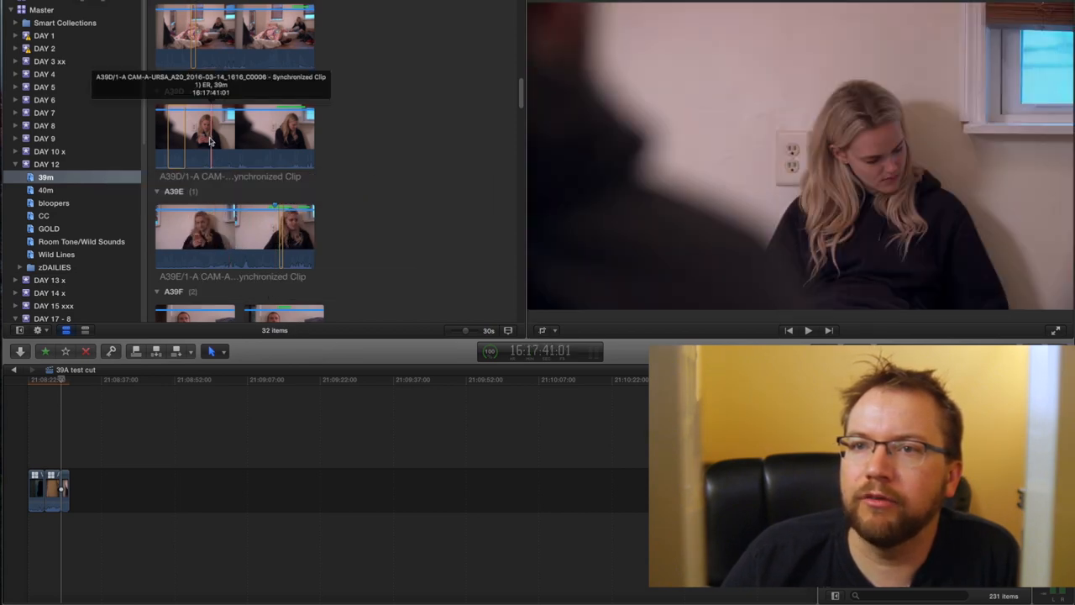
{"action": "mouse_move", "coordinate": [258, 223]}
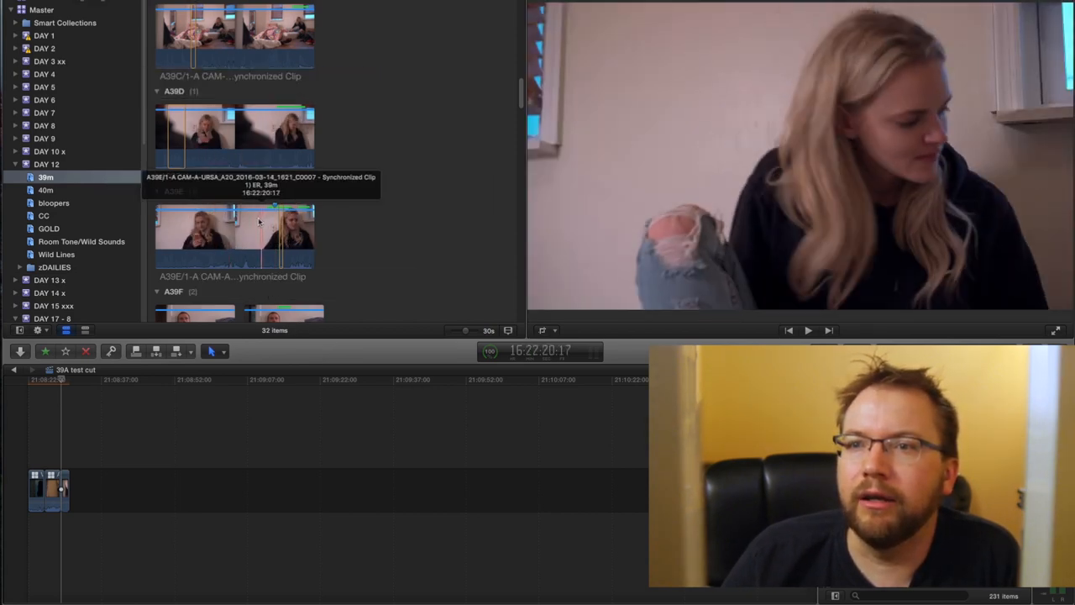
Step: Mark a short range in A39E and append it to the end of the 39A test cut
{"action": "left_click", "coordinate": [196, 235]}
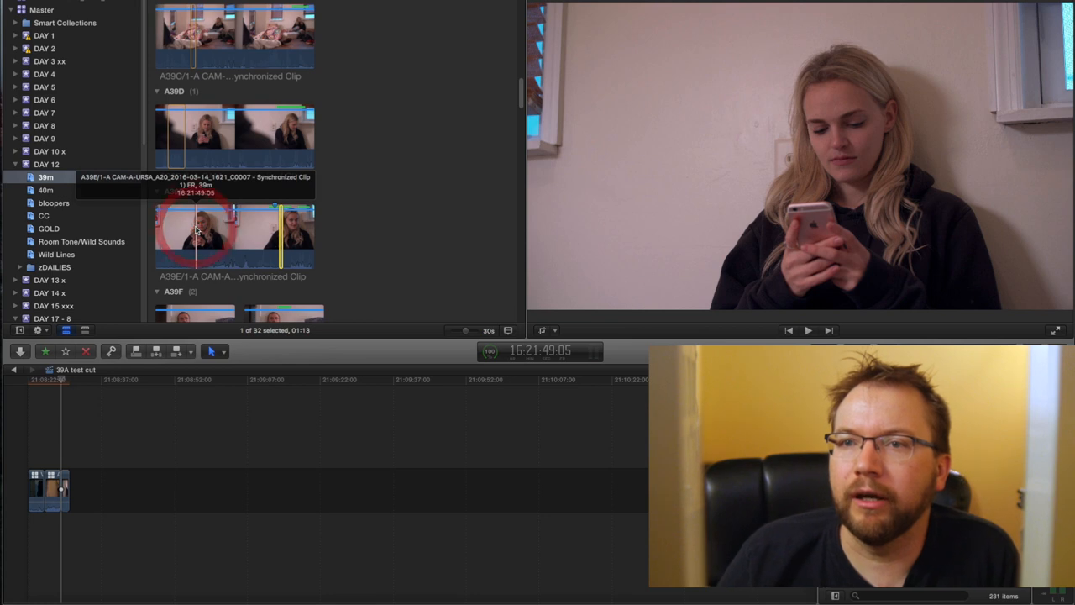
{"action": "mouse_move", "coordinate": [198, 231]}
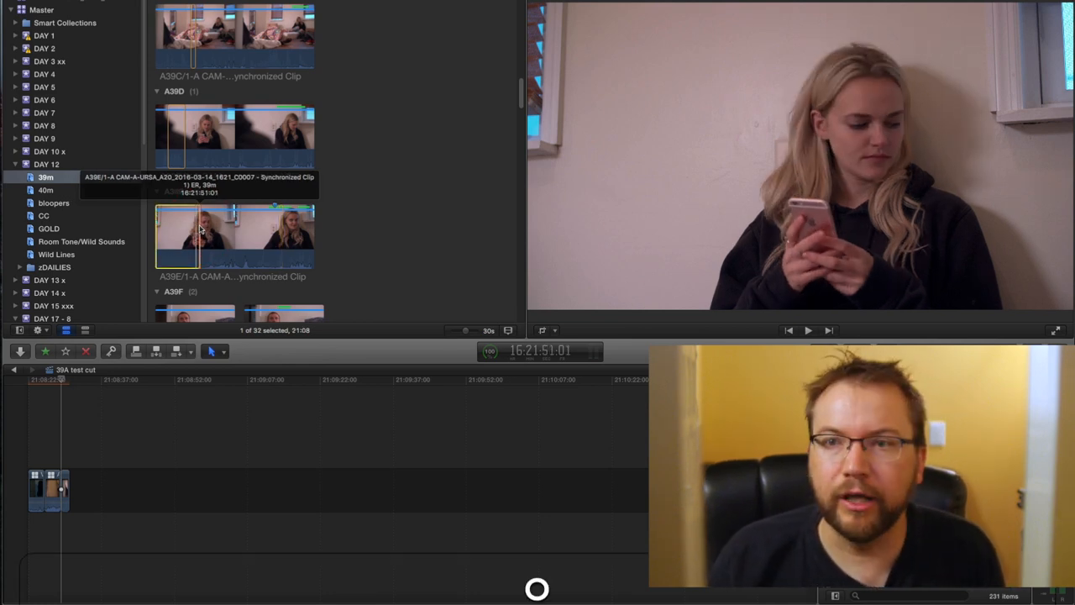
{"action": "mouse_move", "coordinate": [189, 239]}
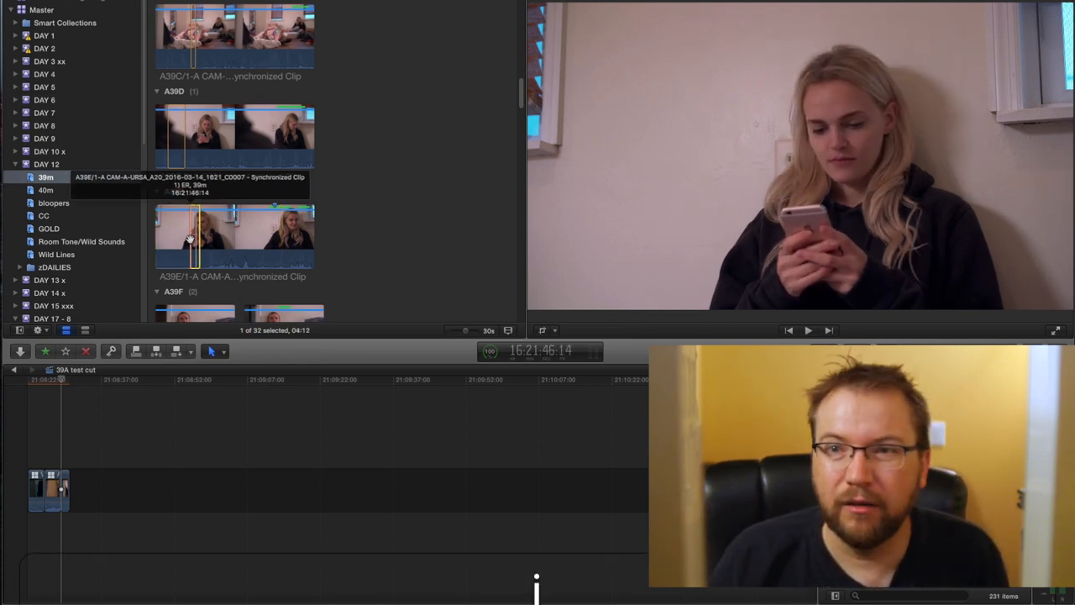
{"action": "left_click", "coordinate": [79, 380]}
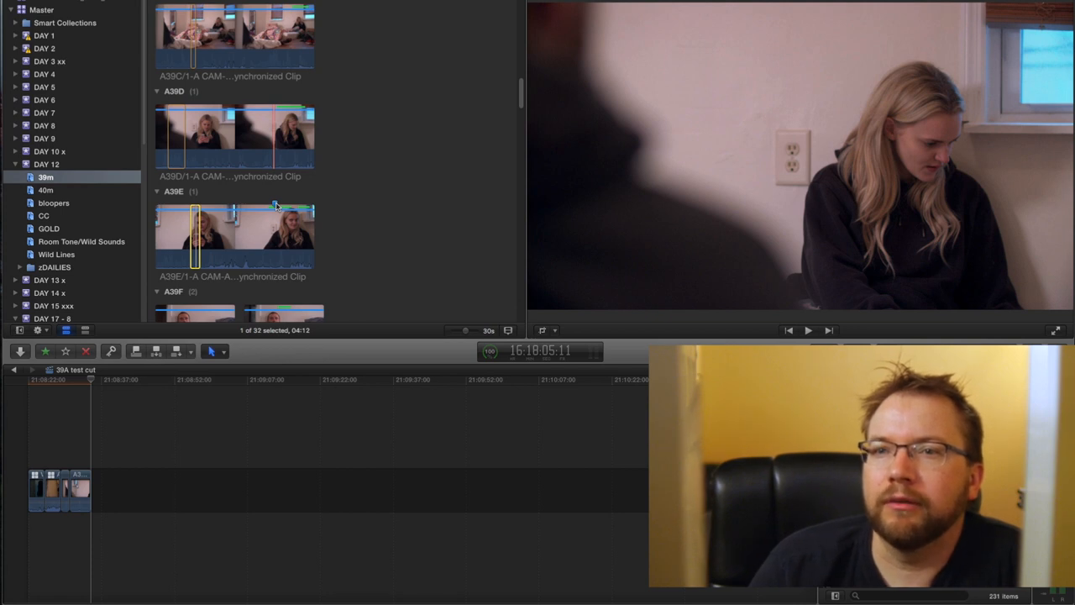
Step: Filter the browser to Favorites, showing the B39/4, B39/5 and B39A ranges
{"action": "scroll", "scroll_direction": "down", "scroll_amount": 3}
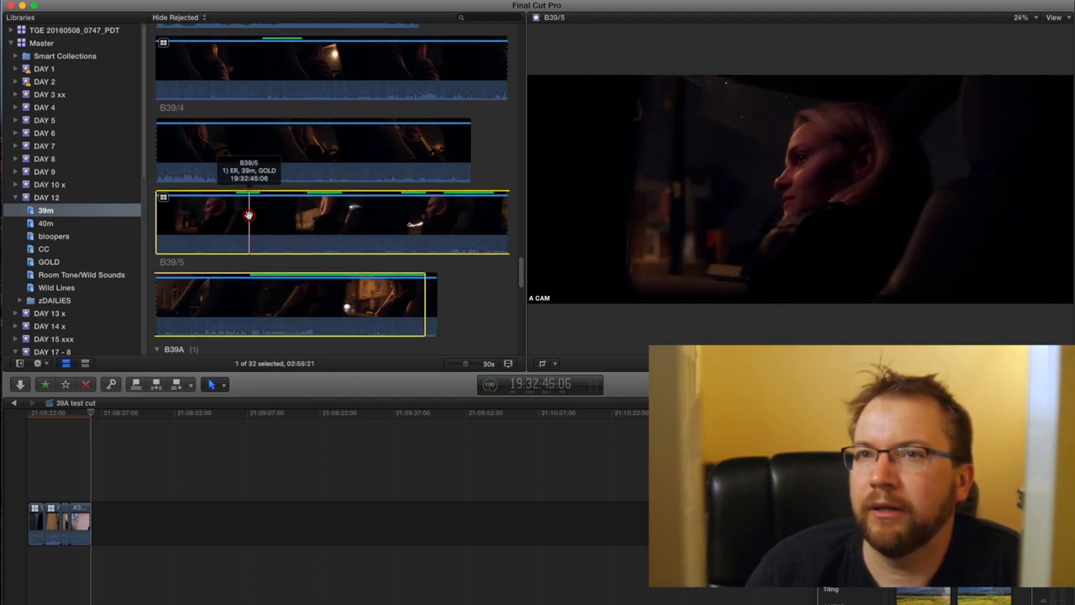
{"action": "left_click", "coordinate": [176, 17]}
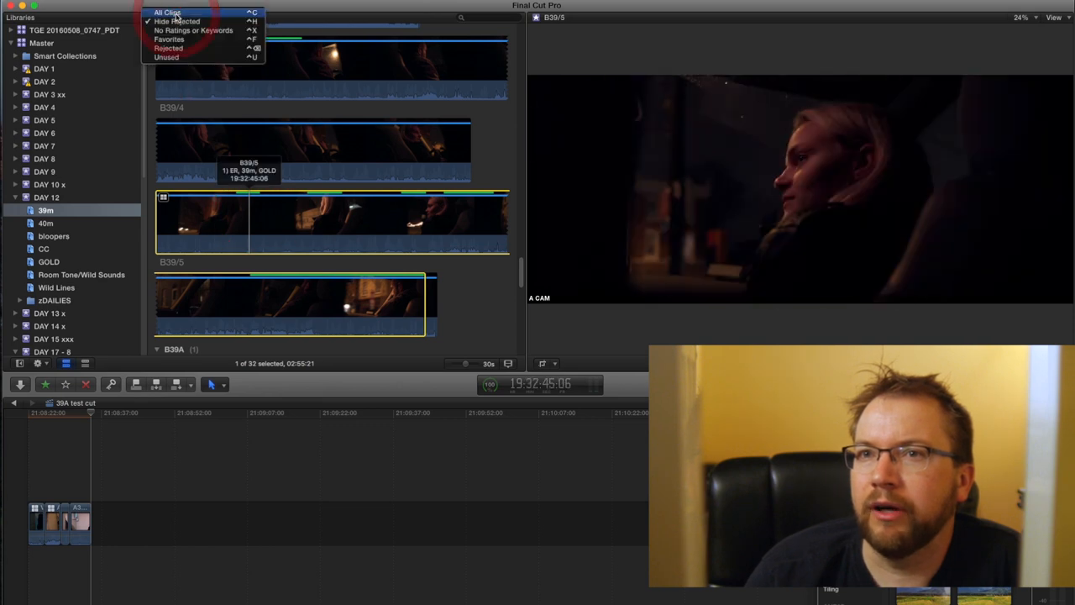
{"action": "left_click", "coordinate": [169, 38]}
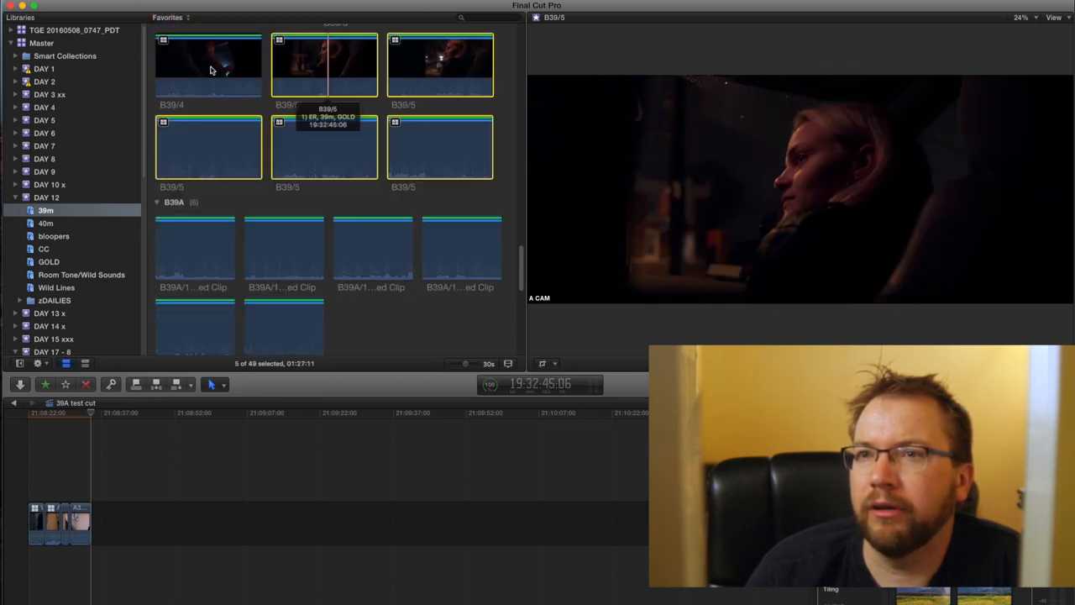
{"action": "mouse_move", "coordinate": [430, 80]}
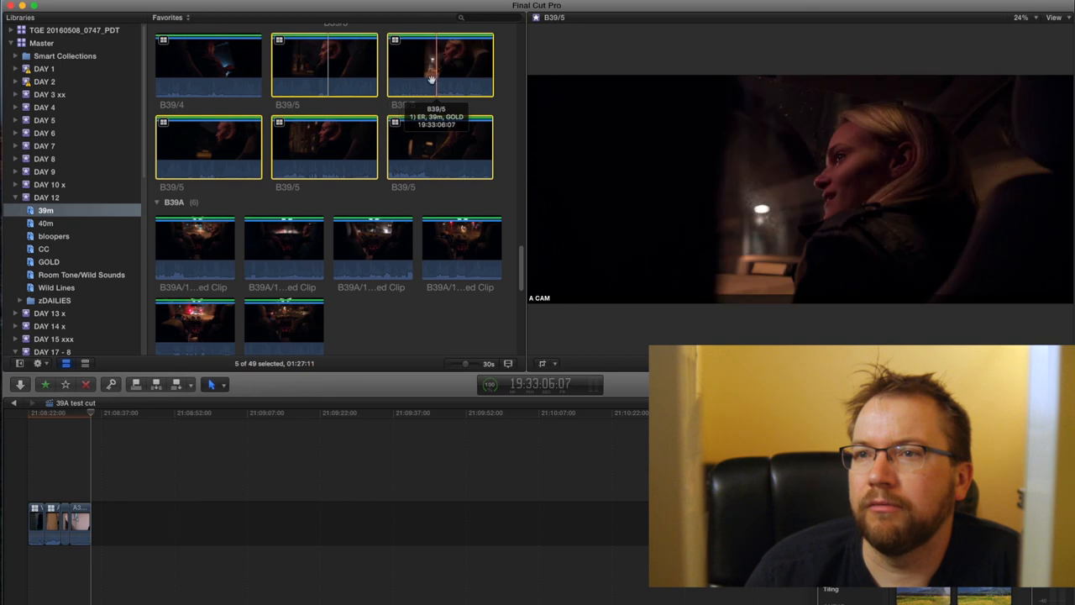
{"action": "mouse_move", "coordinate": [414, 150]}
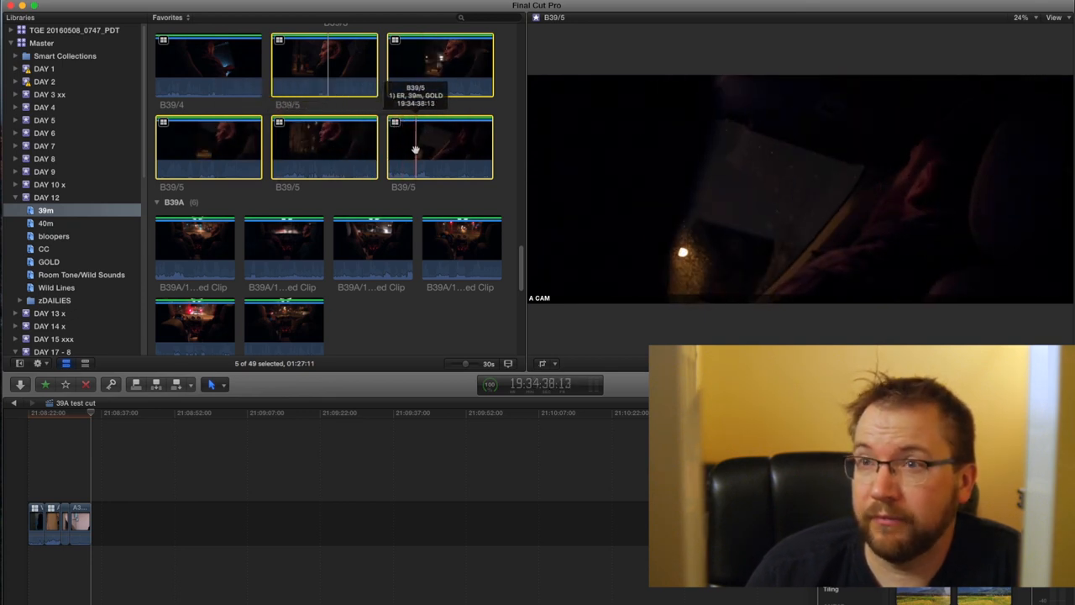